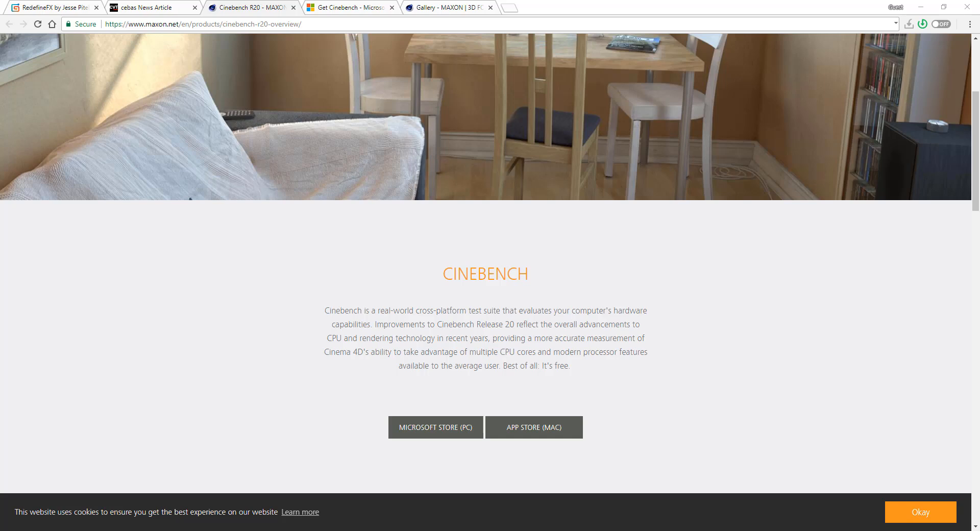
mouse_move(161, 398)
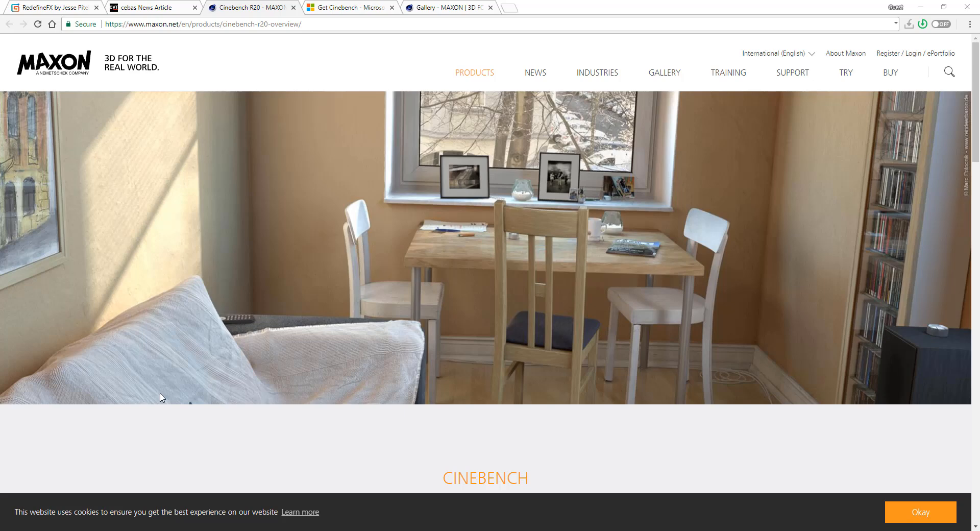
Bring up MAXON's free Cinebench listing in the Microsoft Store and scroll through it
scroll(down, 3)
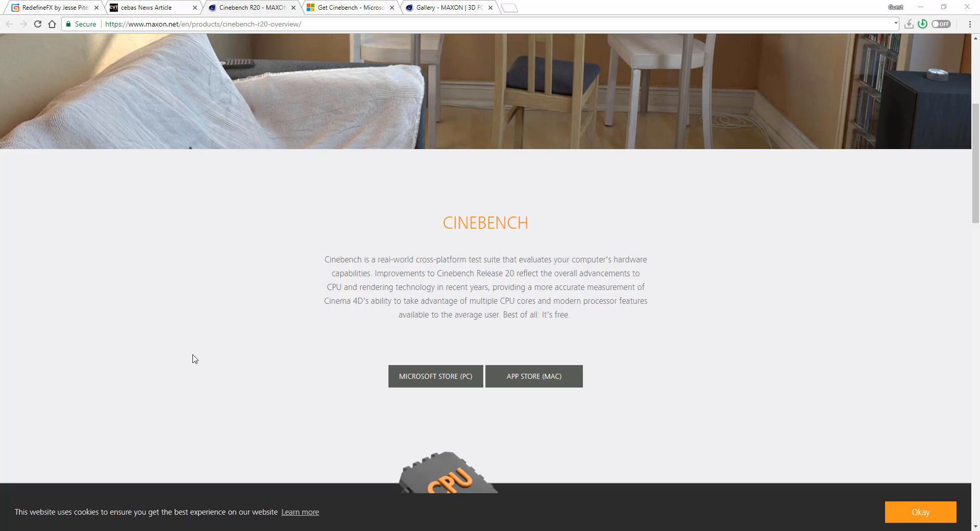
mouse_move(197, 359)
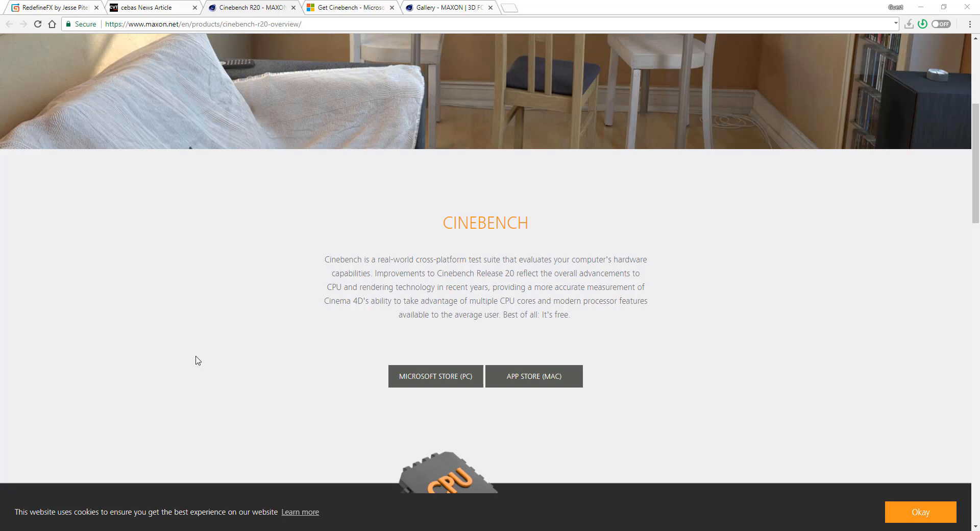
mouse_move(203, 362)
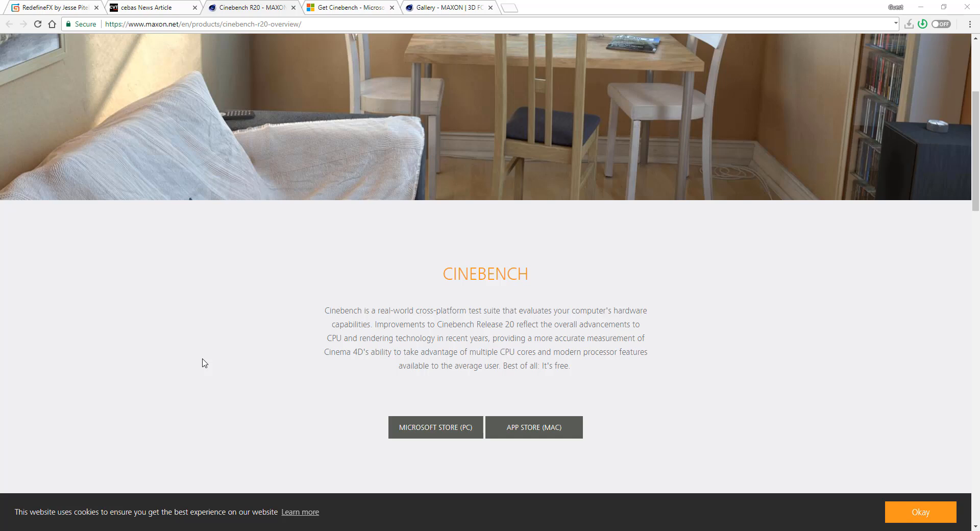
scroll(down, 3)
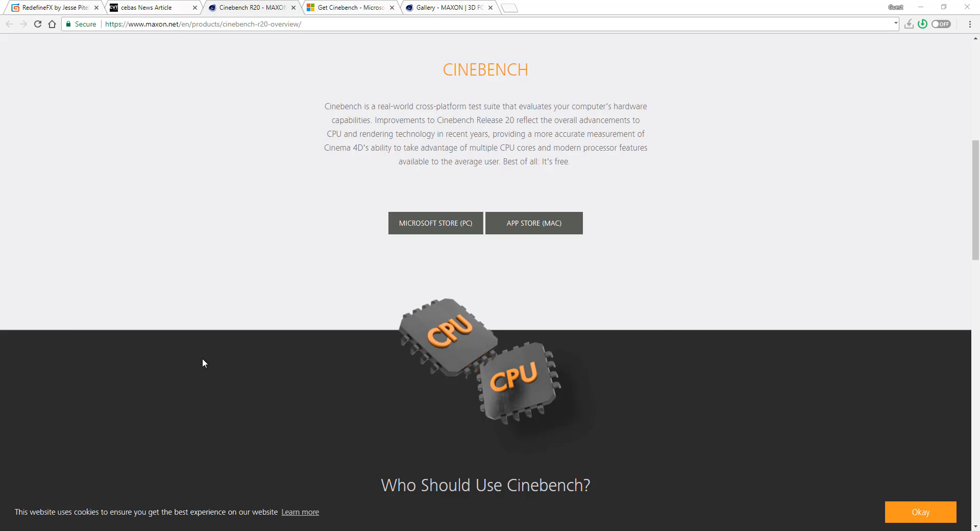
mouse_move(451, 314)
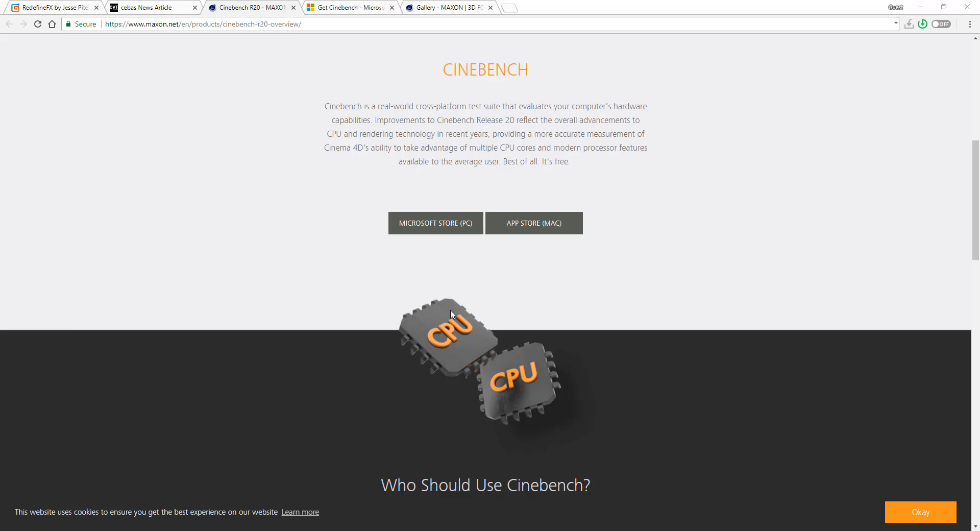
mouse_move(470, 371)
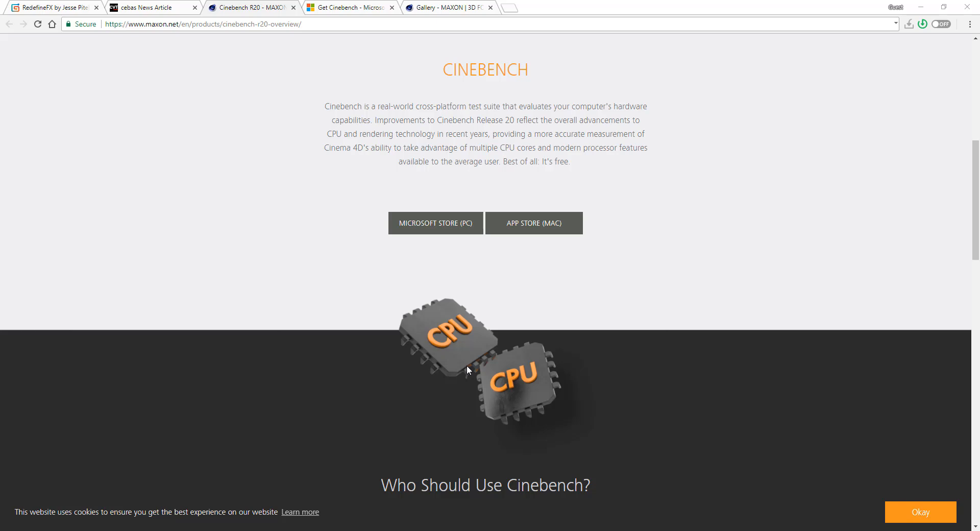
mouse_move(476, 373)
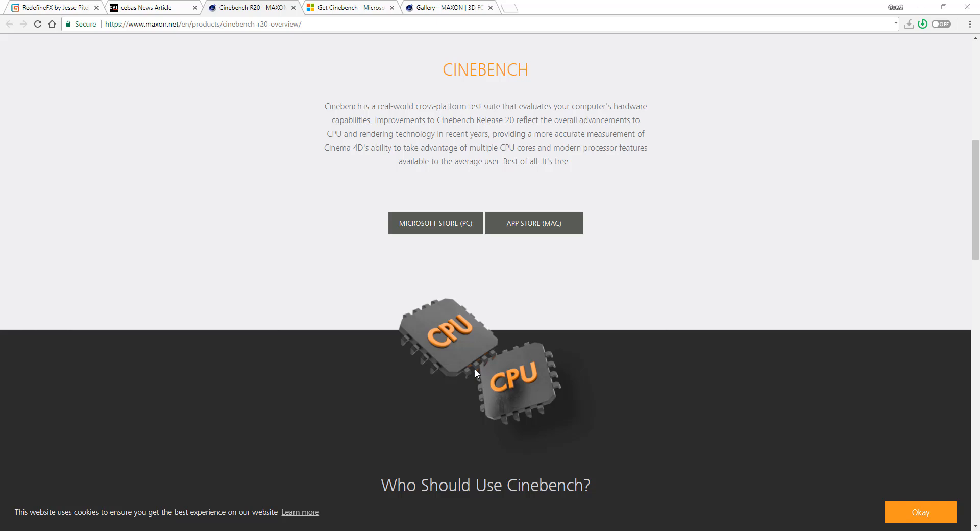
mouse_move(474, 372)
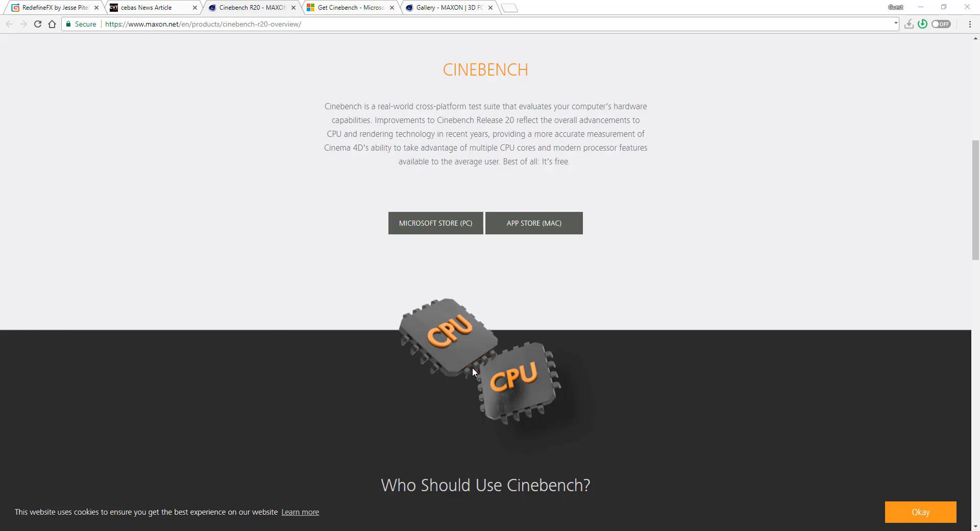
mouse_move(561, 381)
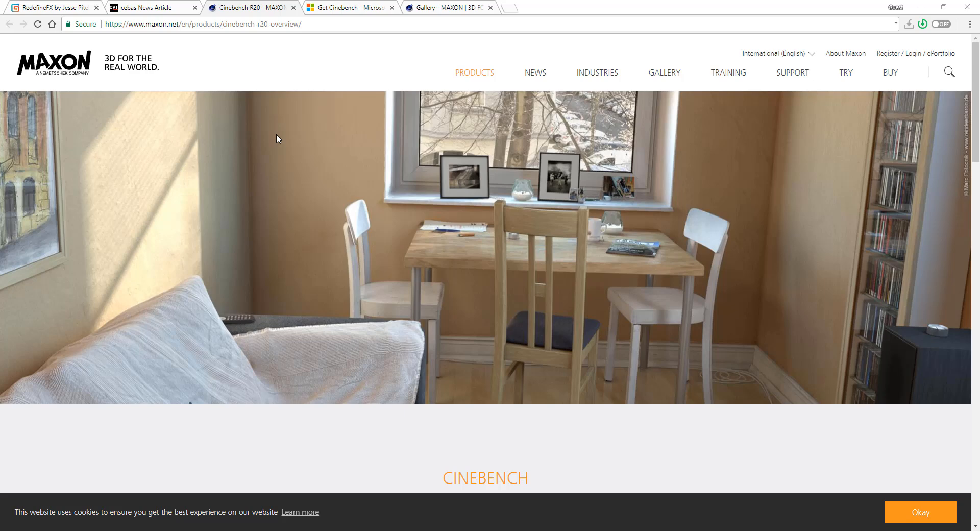
mouse_move(329, 155)
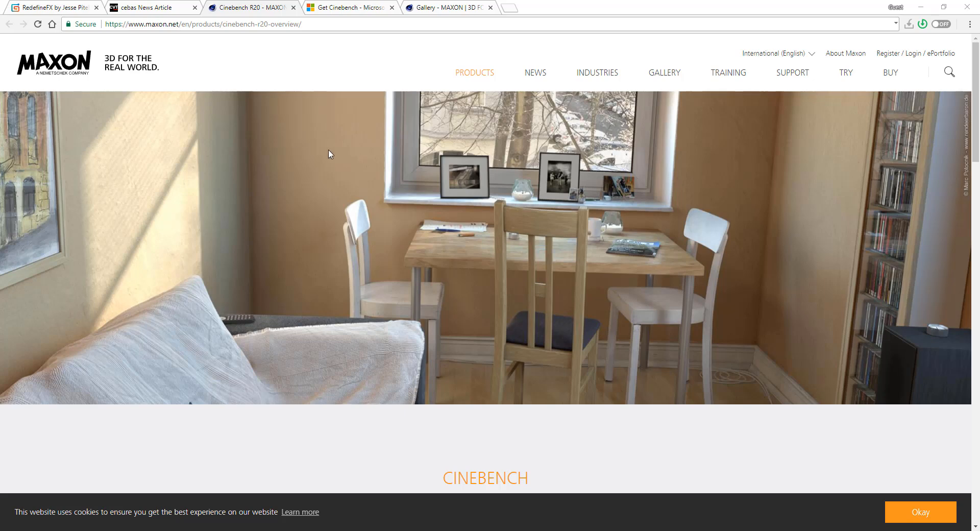
mouse_move(405, 227)
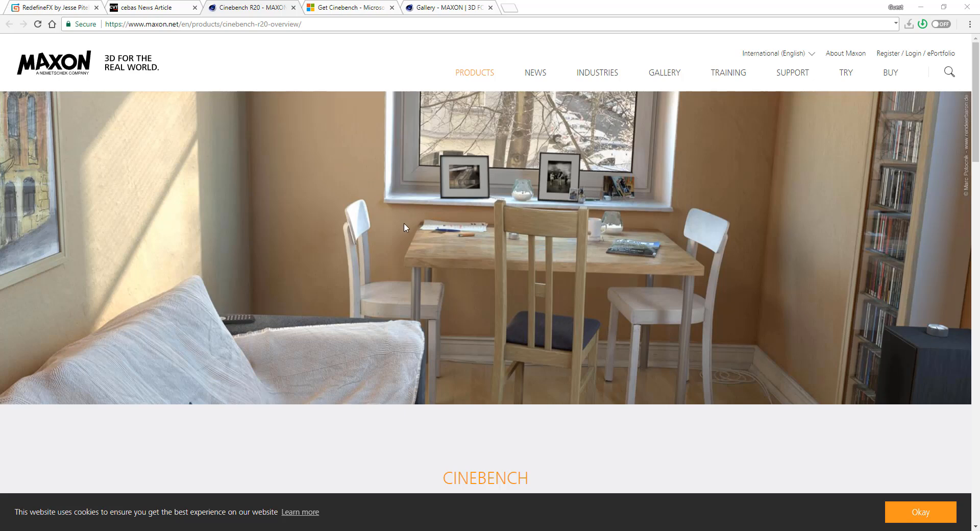
mouse_move(428, 4)
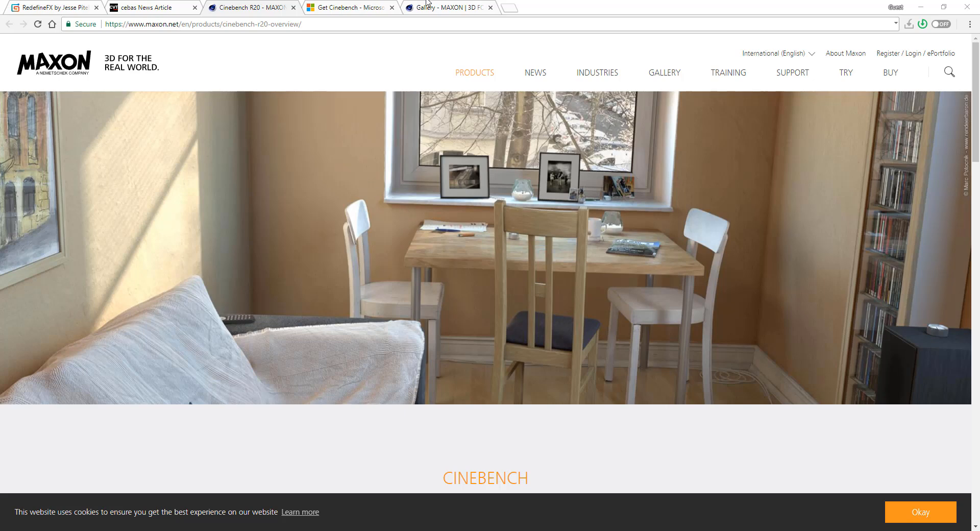
click(347, 7)
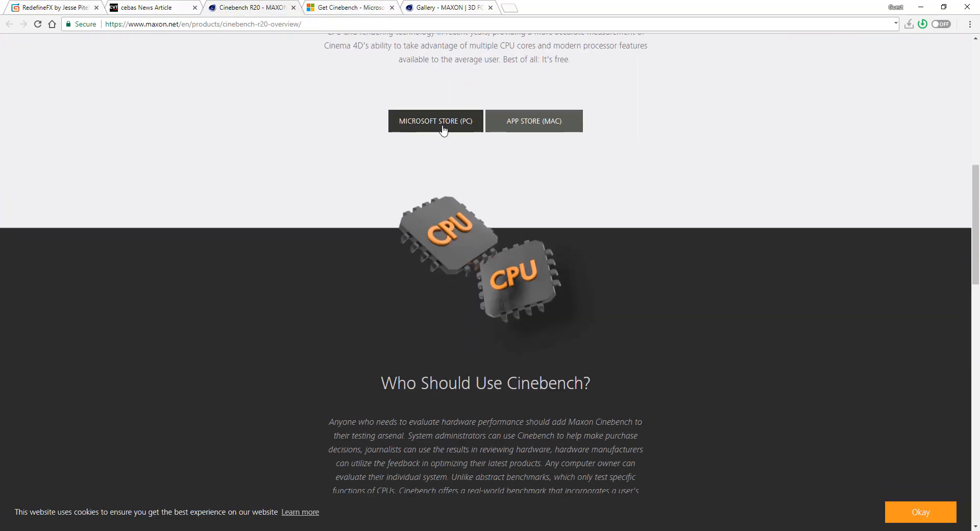
scroll(up, 3)
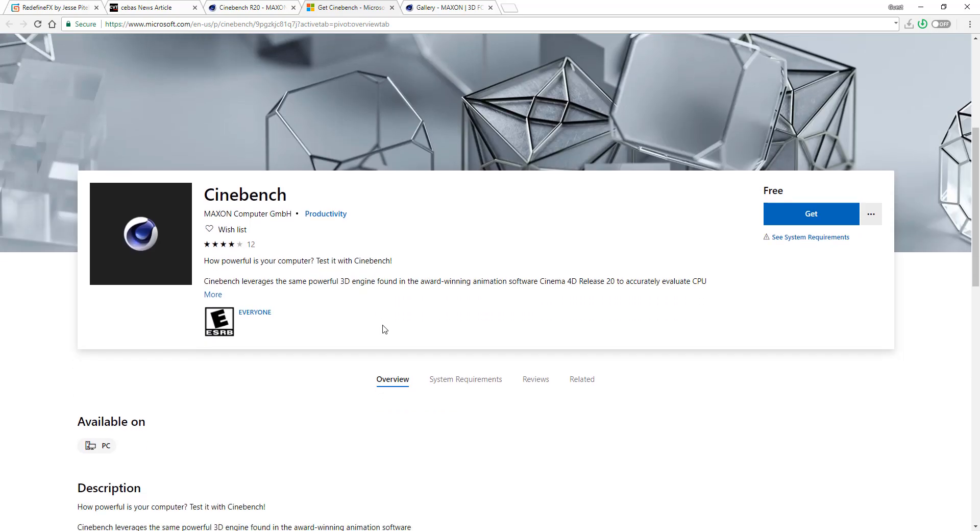
scroll(down, 3)
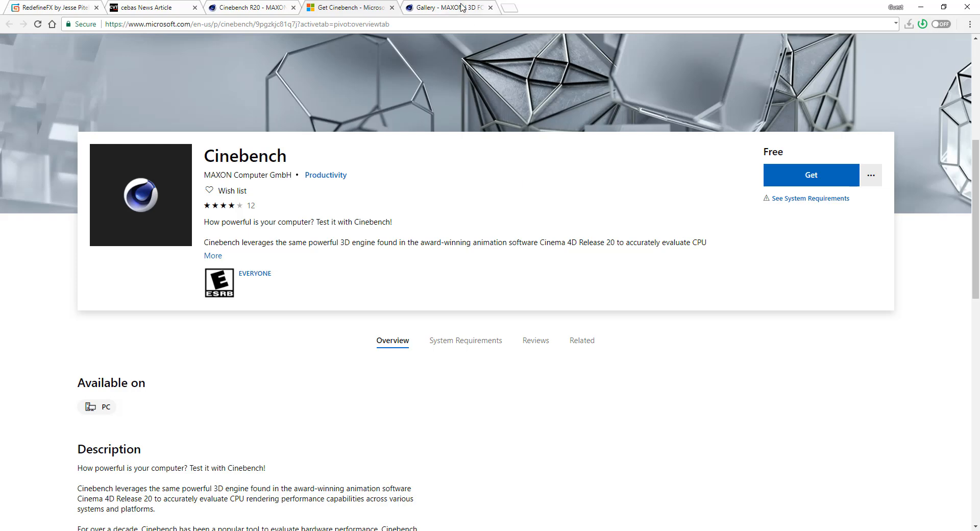
Briefly revisit the Maxon Cinebench R20 page, then return to the store listing
click(250, 7)
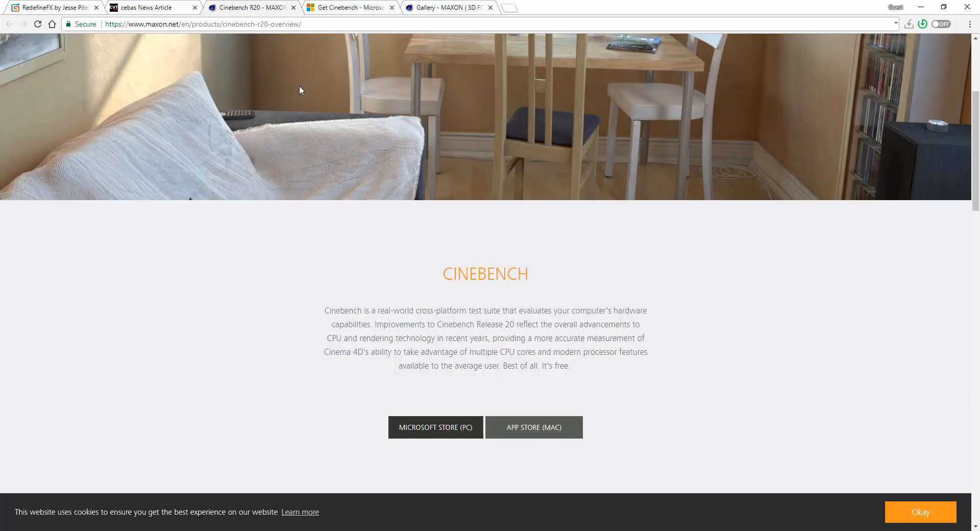
scroll(down, 3)
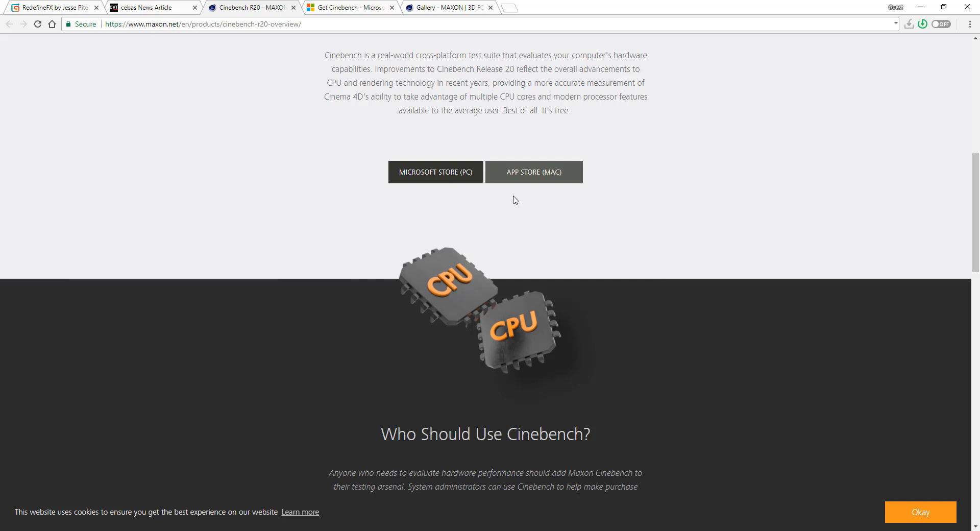
click(435, 172)
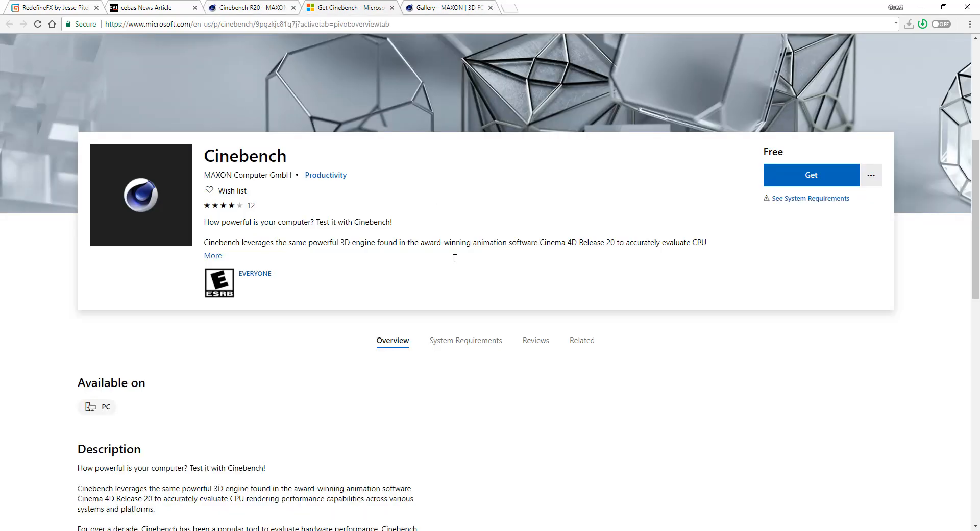
mouse_move(459, 305)
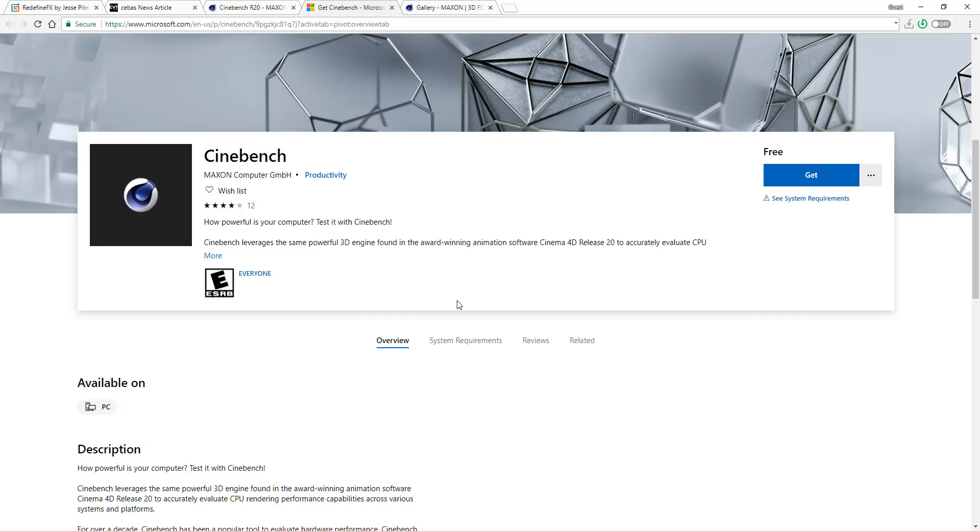
mouse_move(453, 304)
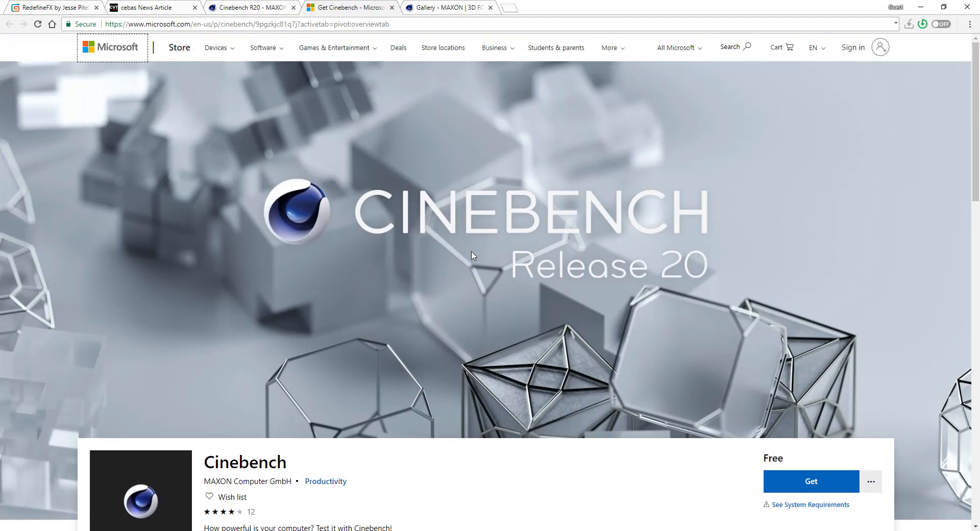
click(448, 7)
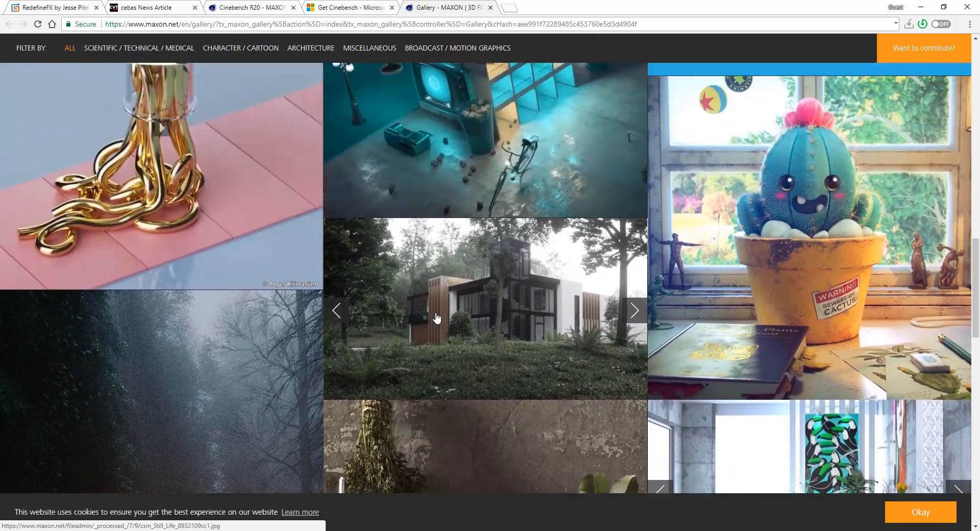
Scroll down Maxon's gallery to the hot-rod toaster render and showreel tile
scroll(down, 3)
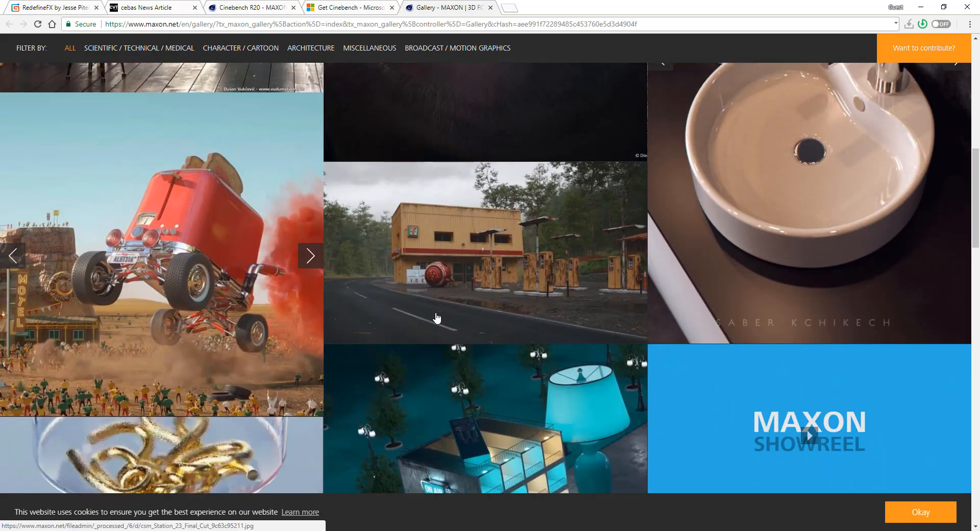